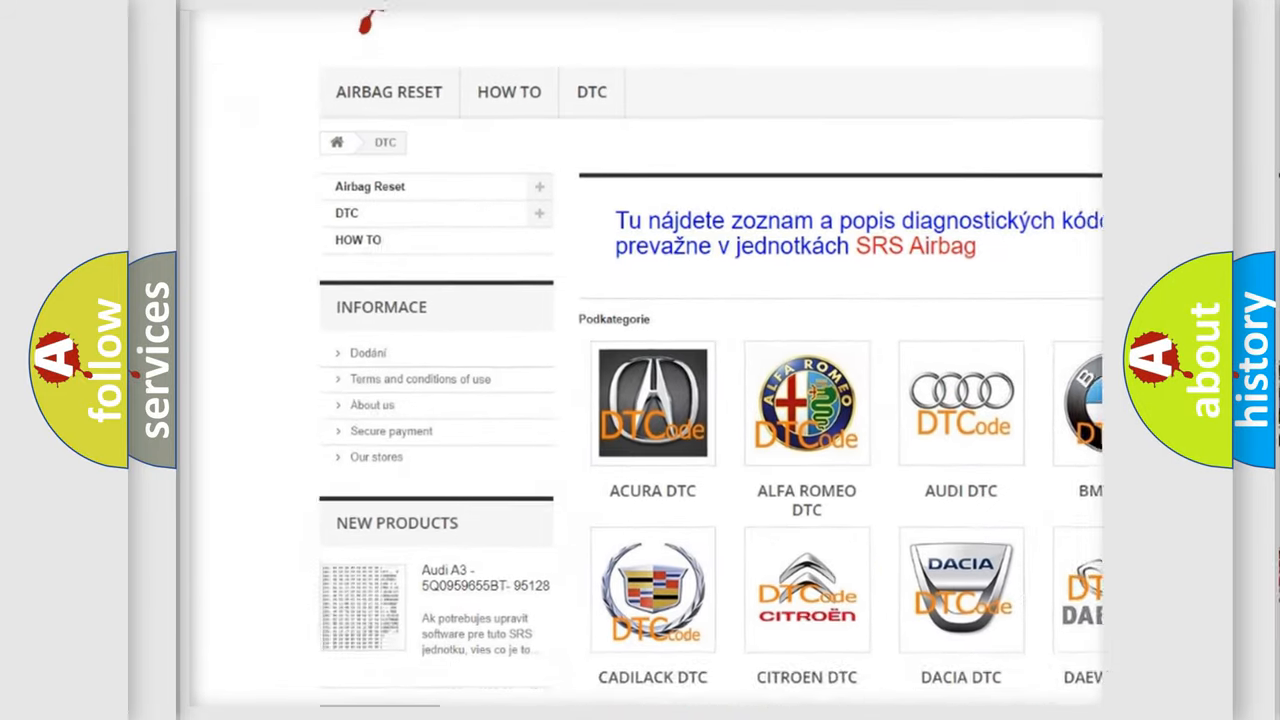
scroll("down", 3)
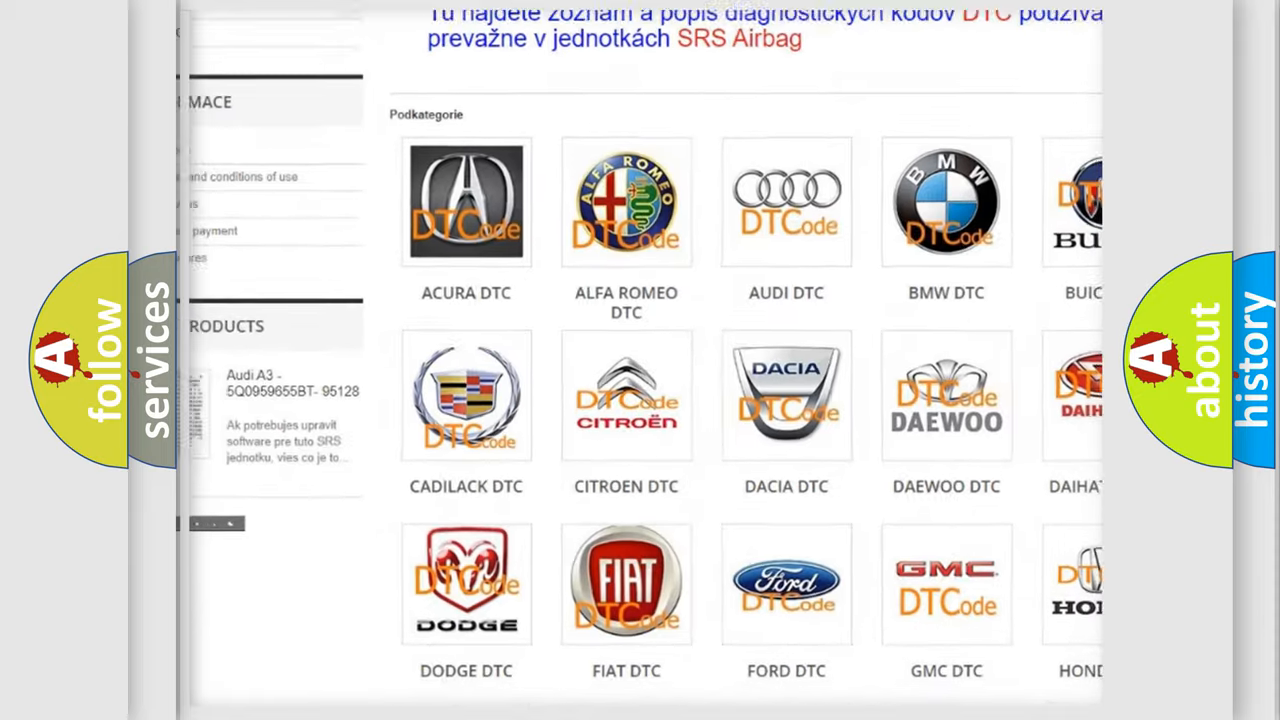
scroll("down", 3)
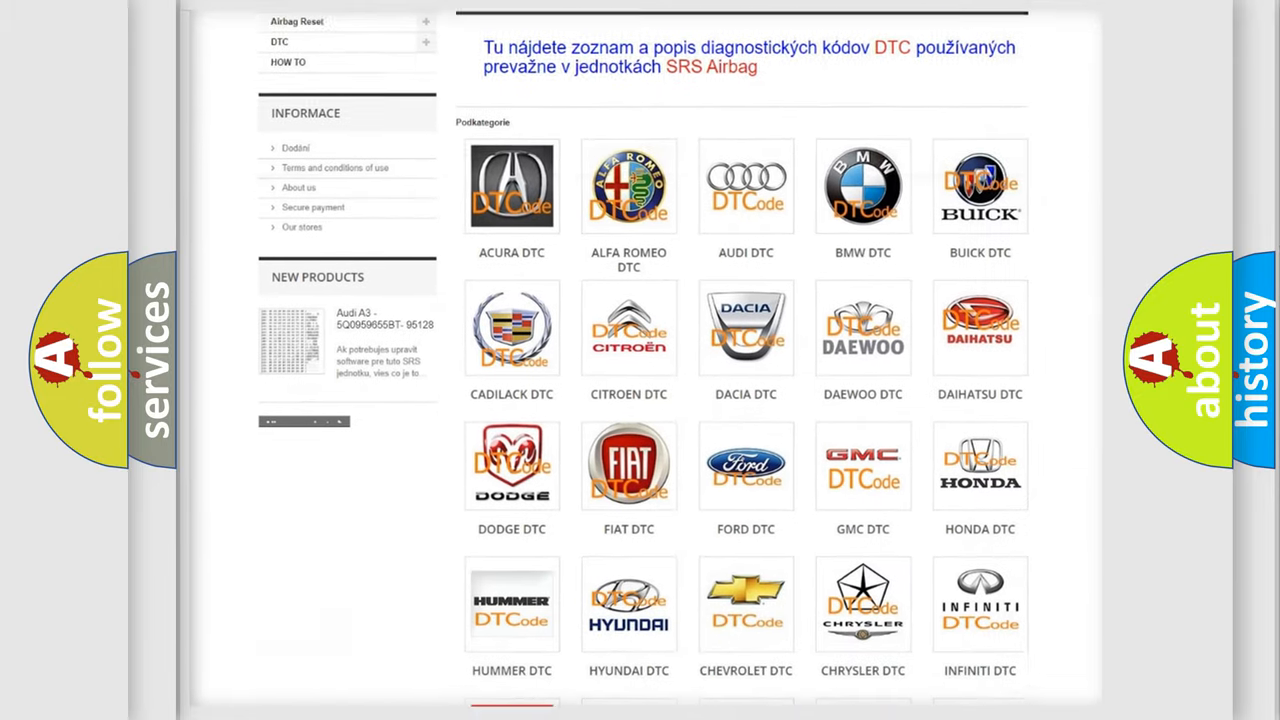
scroll("down", 3)
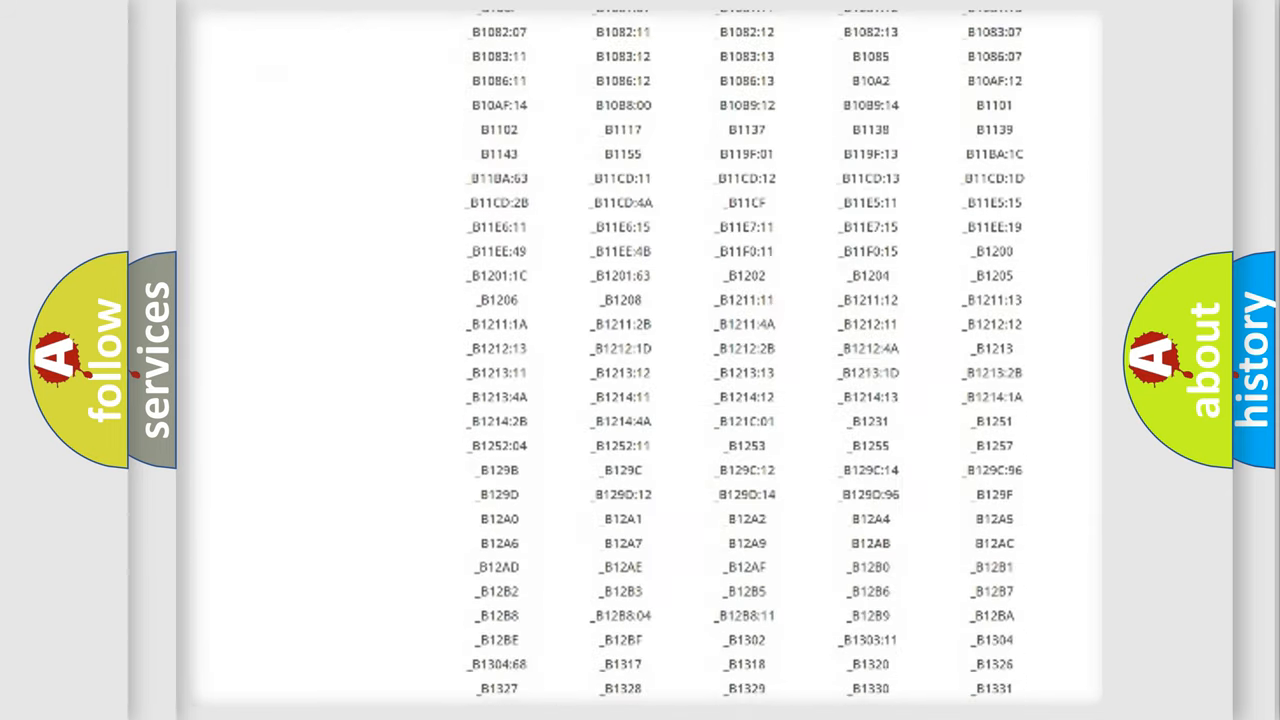
scroll("down", 3)
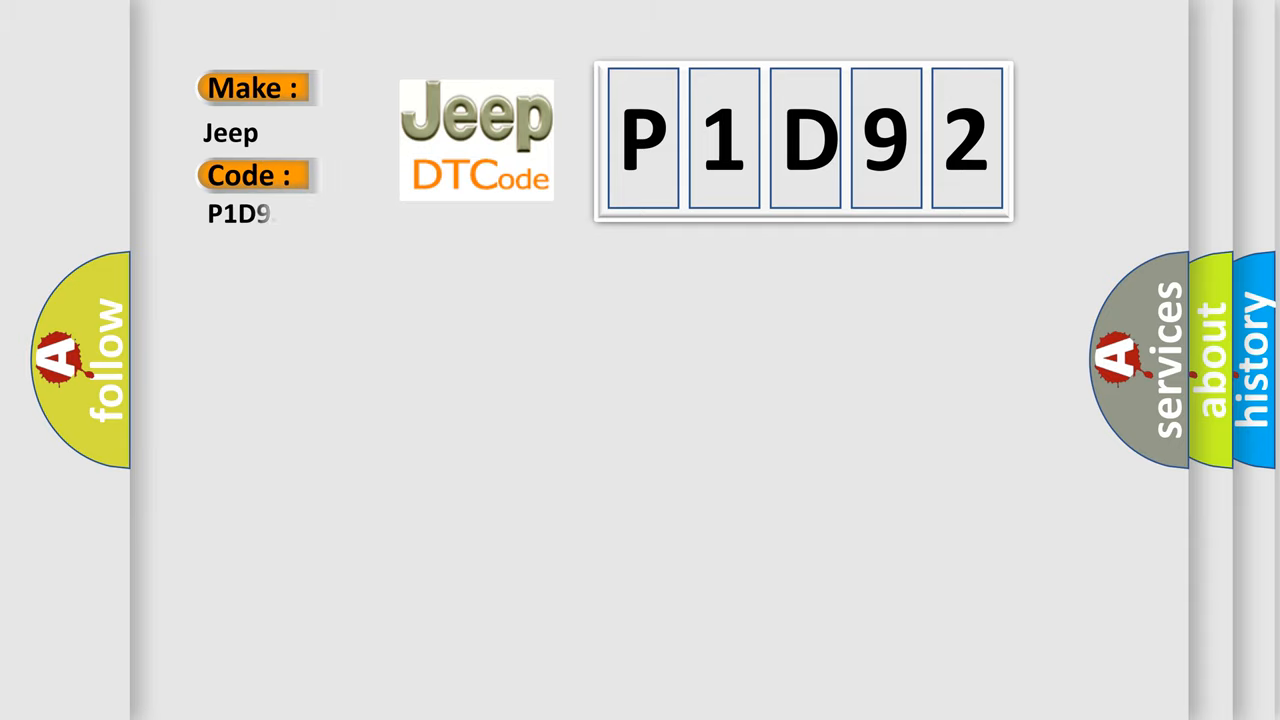
type("2")
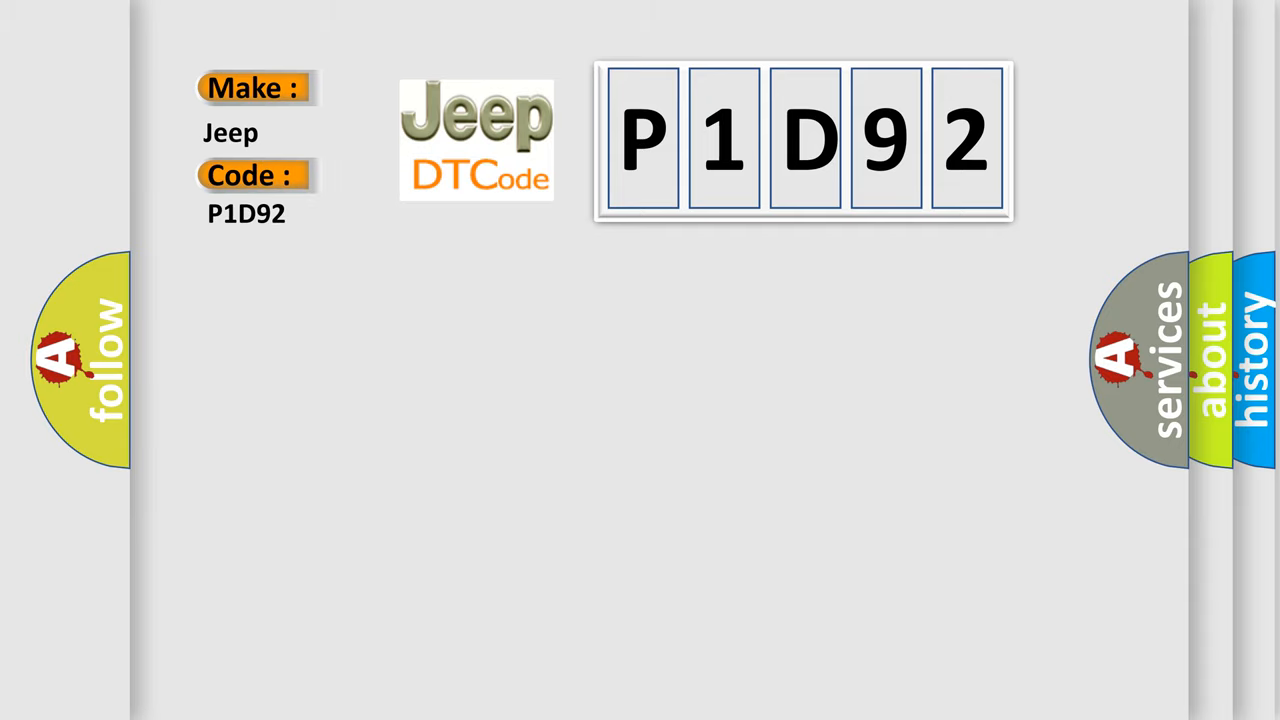